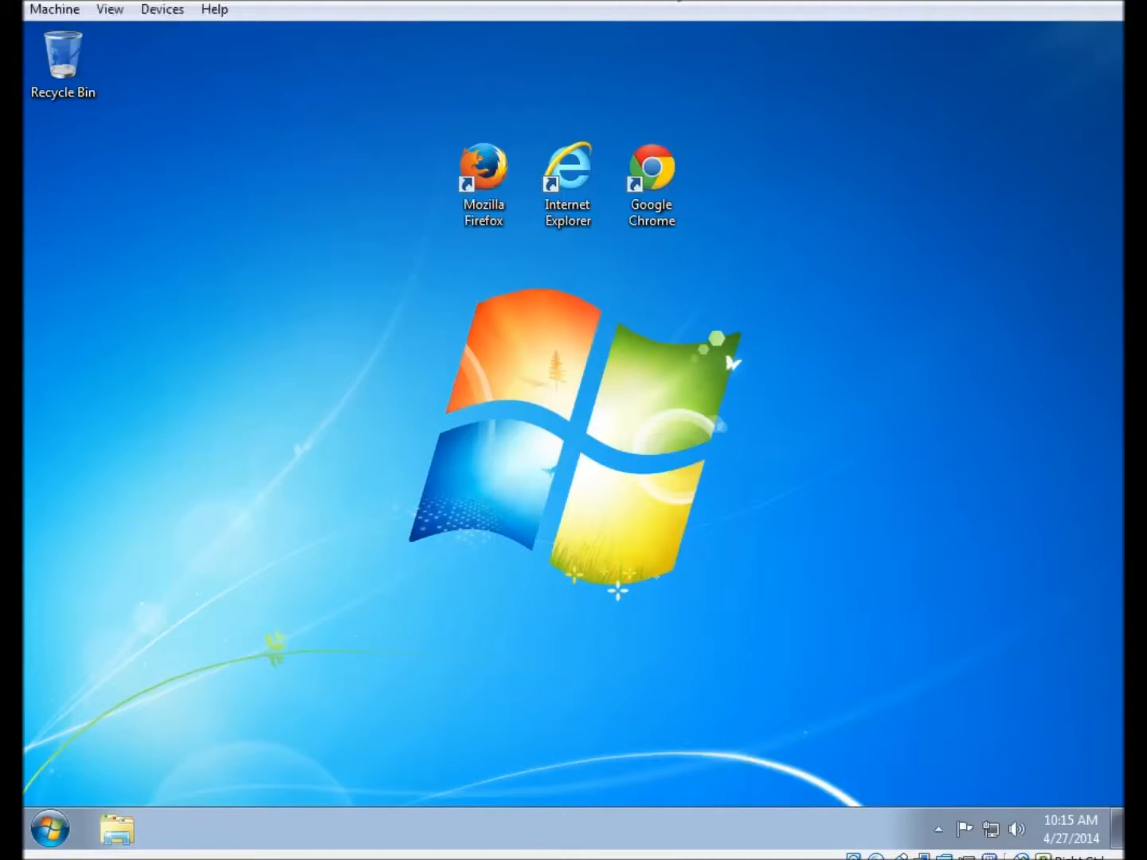
Step: Launch Internet Explorer from its desktop shortcut to load the MSN home page
{"action": "left_click", "coordinate": [566, 167]}
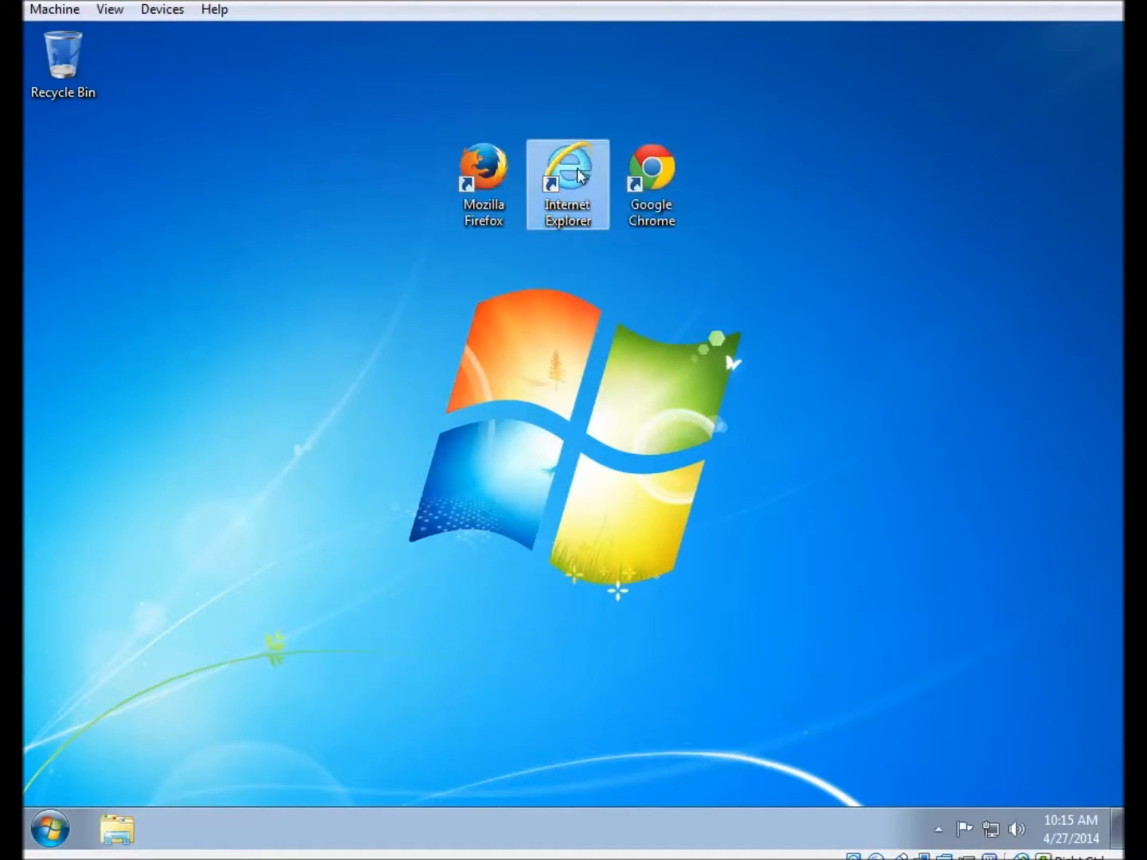
{"action": "double_click", "coordinate": [566, 165]}
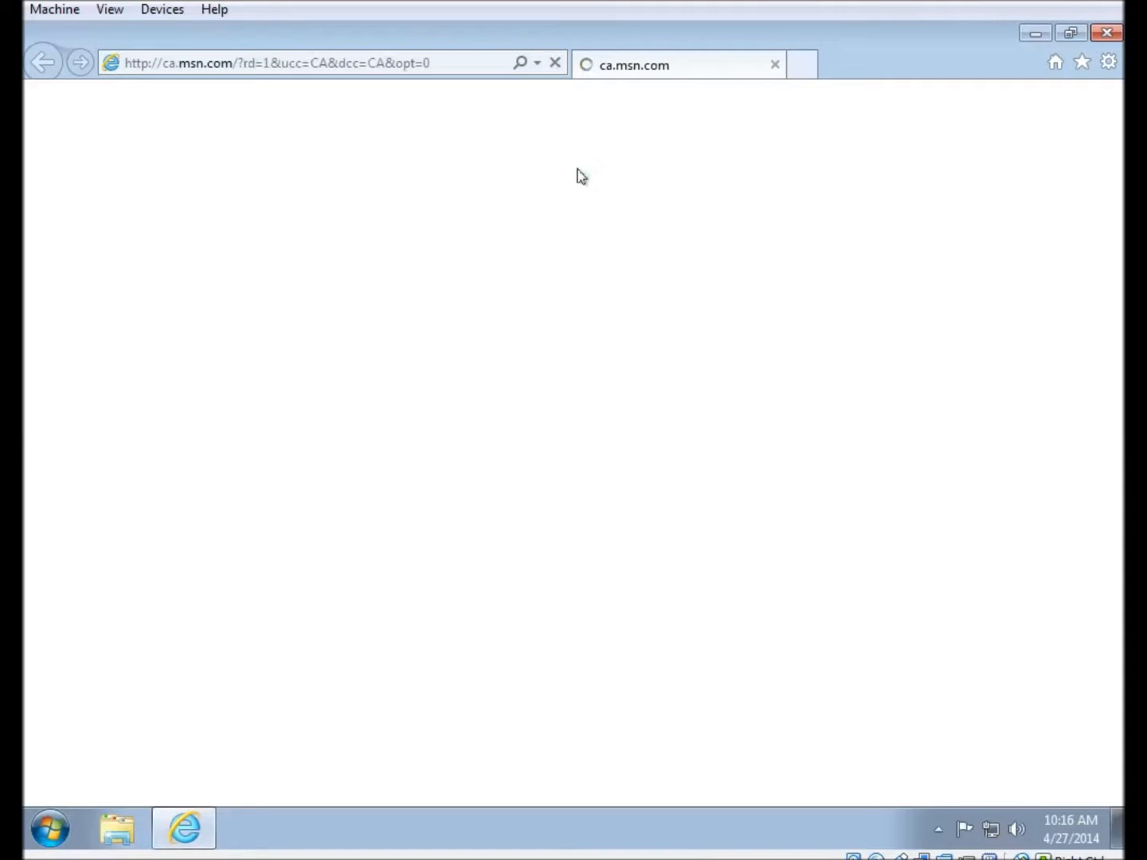
{"action": "mouse_move", "coordinate": [424, 164]}
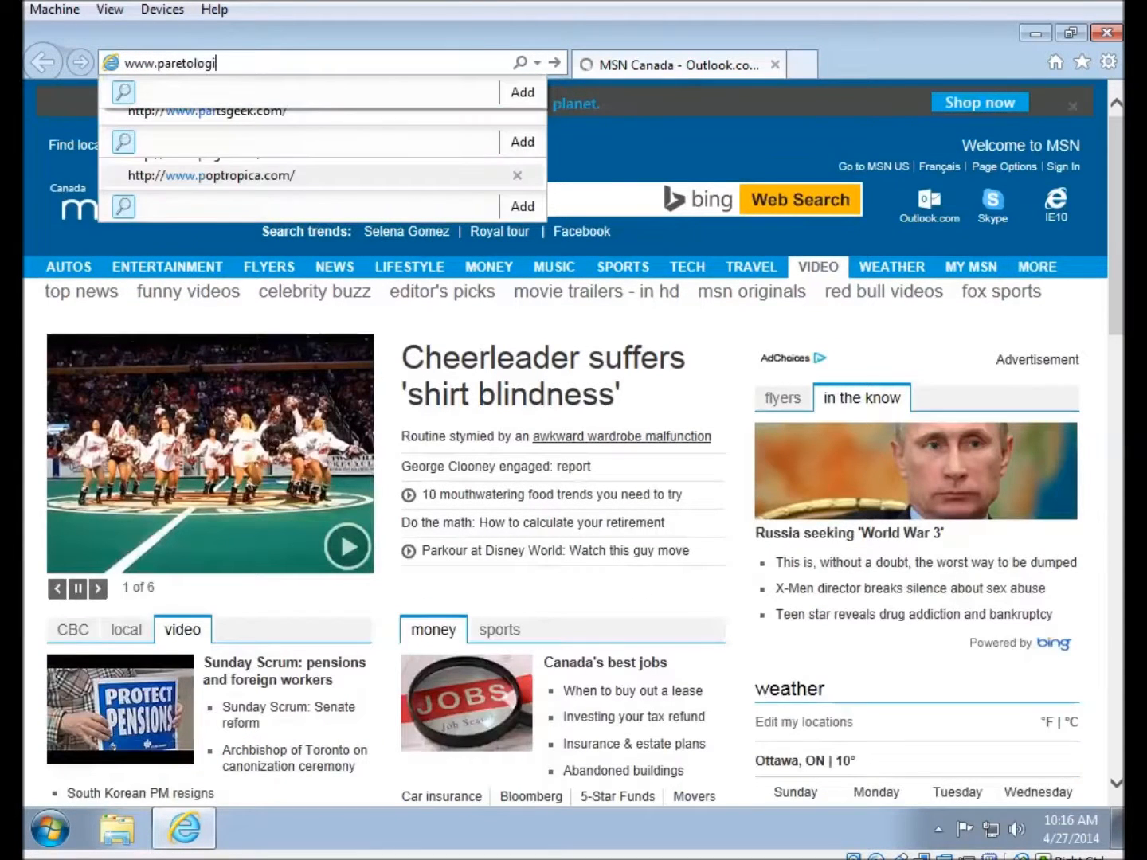
Step: Load paretologic.com, go to Products and scroll to the RegCure Pro listing
{"action": "key", "text": "Enter"}
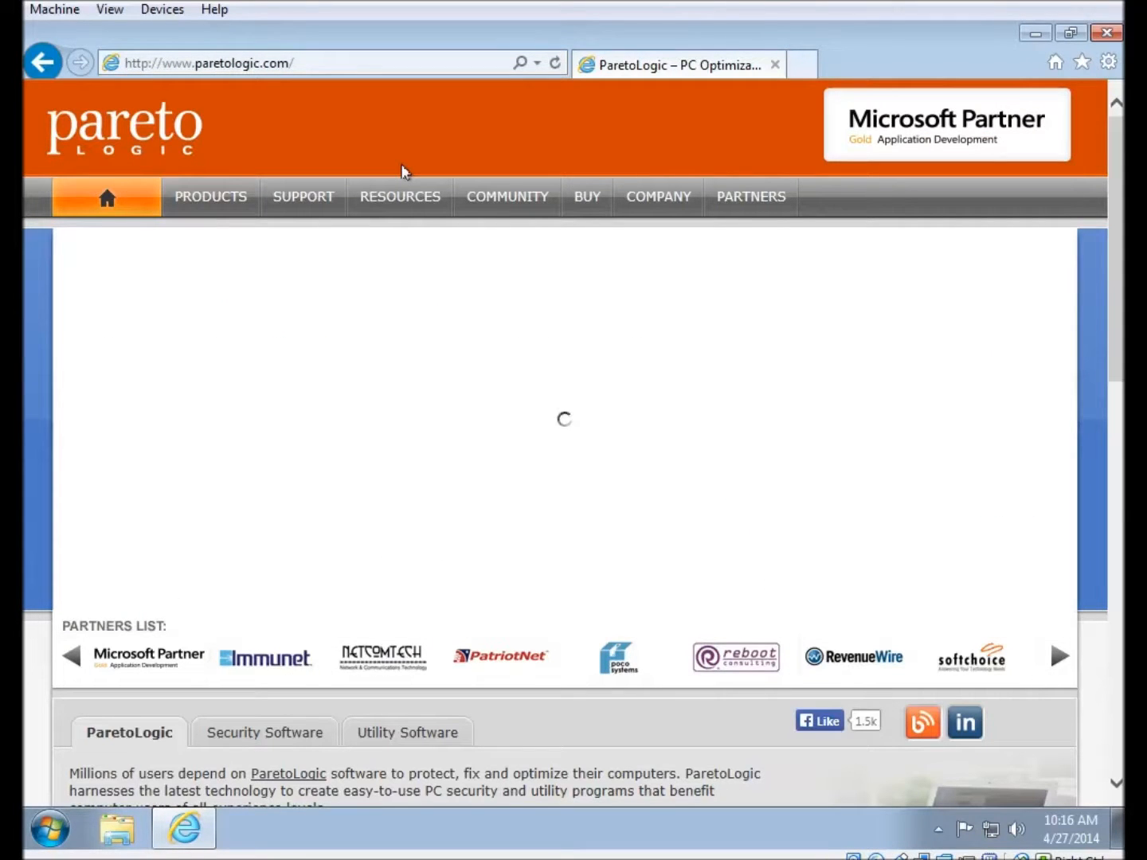
{"action": "mouse_move", "coordinate": [239, 165]}
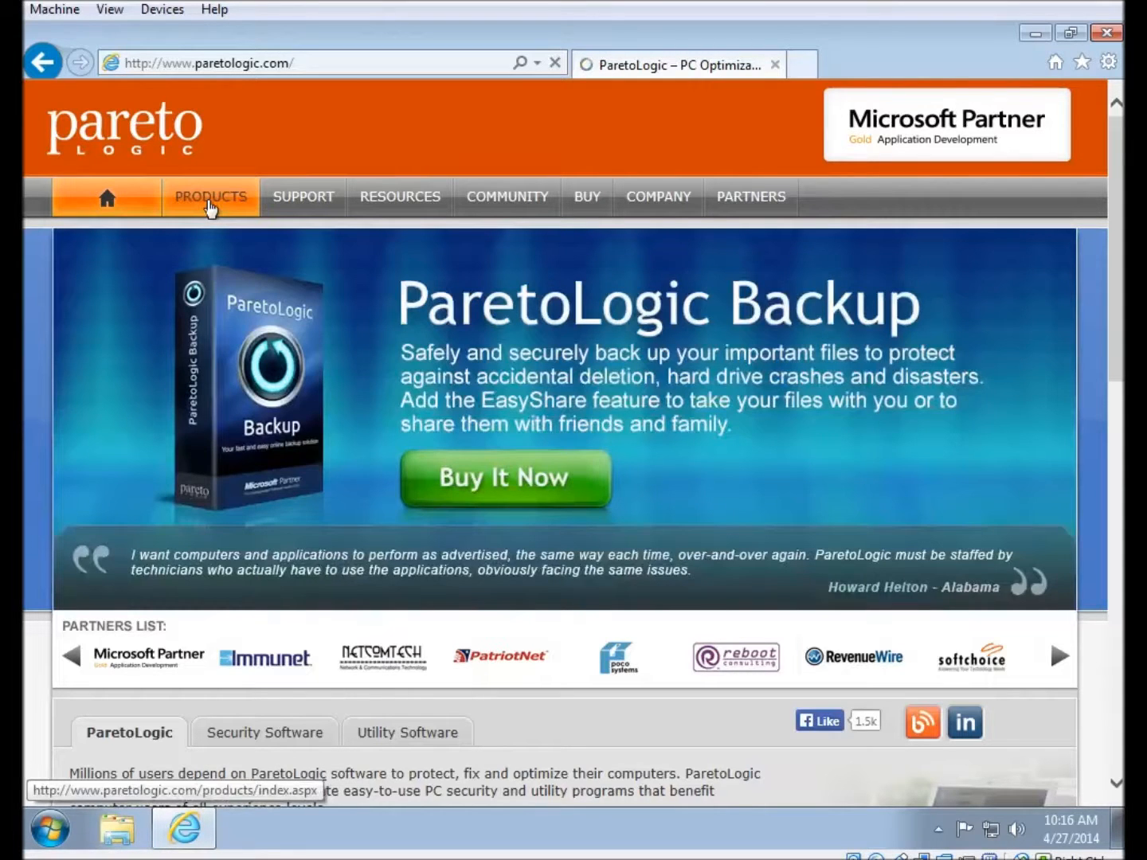
{"action": "left_click", "coordinate": [210, 197]}
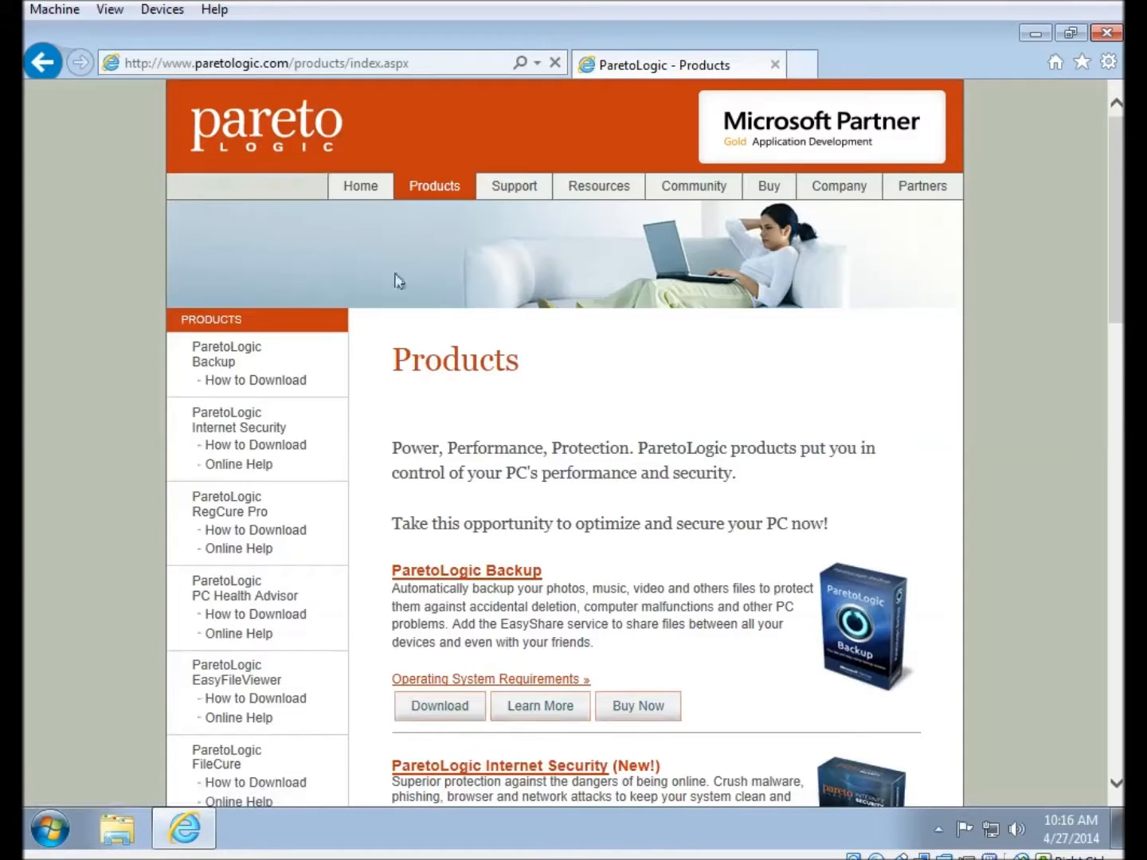
{"action": "scroll", "scroll_direction": "down", "scroll_amount": 3}
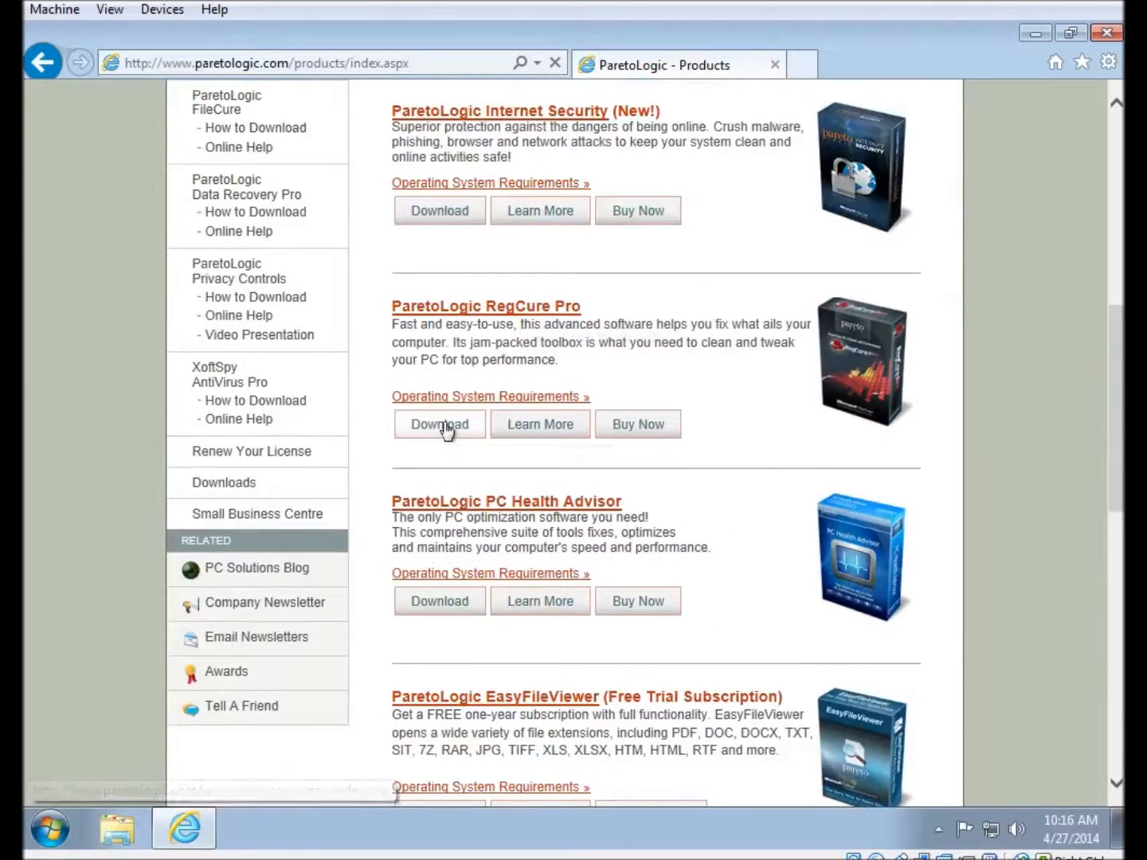
Step: Download the RegCure Pro installer, RegCureProSetup.exe
{"action": "left_click", "coordinate": [439, 423]}
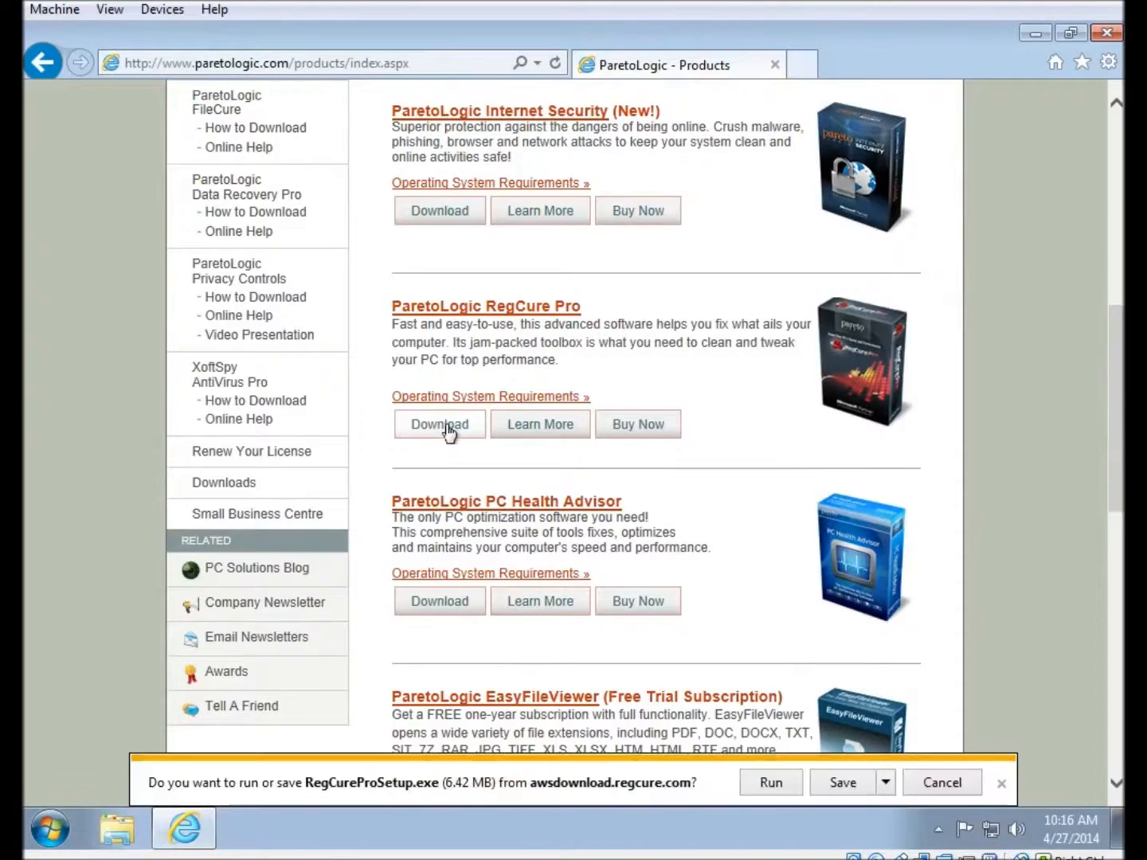
{"action": "mouse_move", "coordinate": [740, 800]}
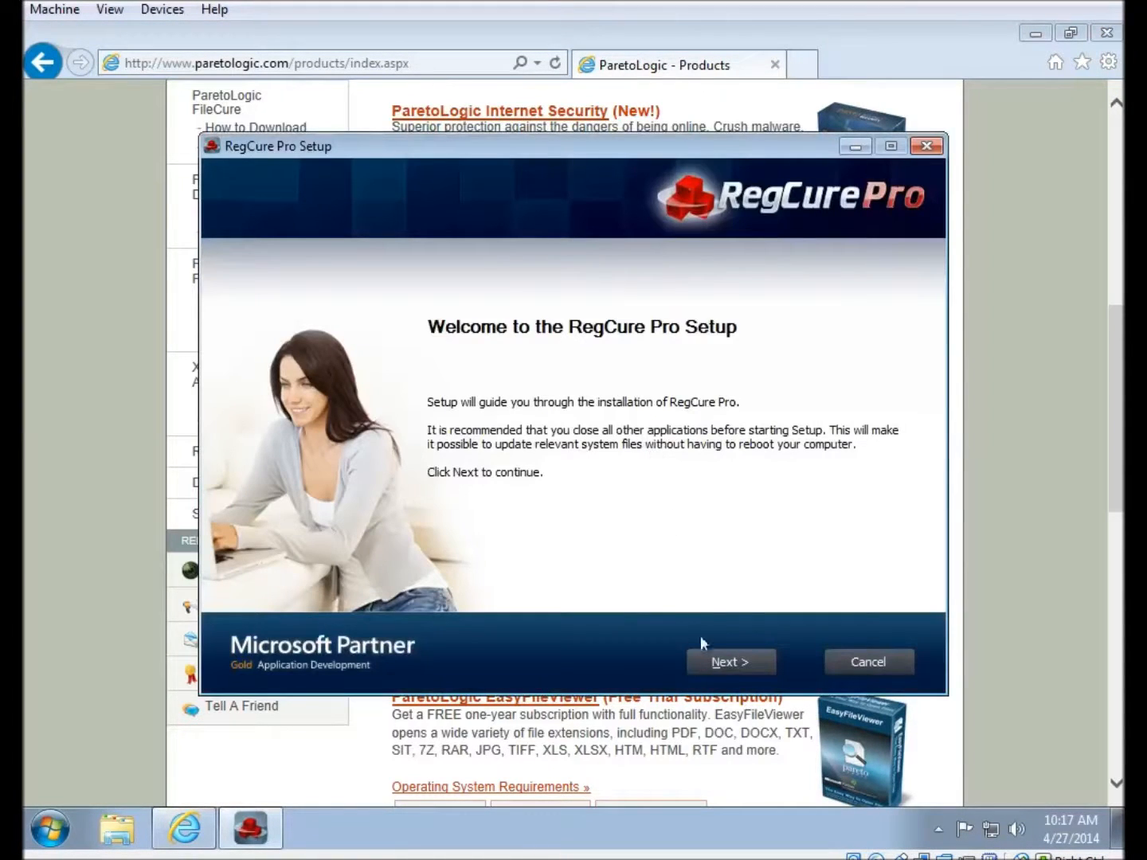
Step: Install RegCure Pro with default license, components and folder, then close Internet Explorer
{"action": "left_click", "coordinate": [729, 661]}
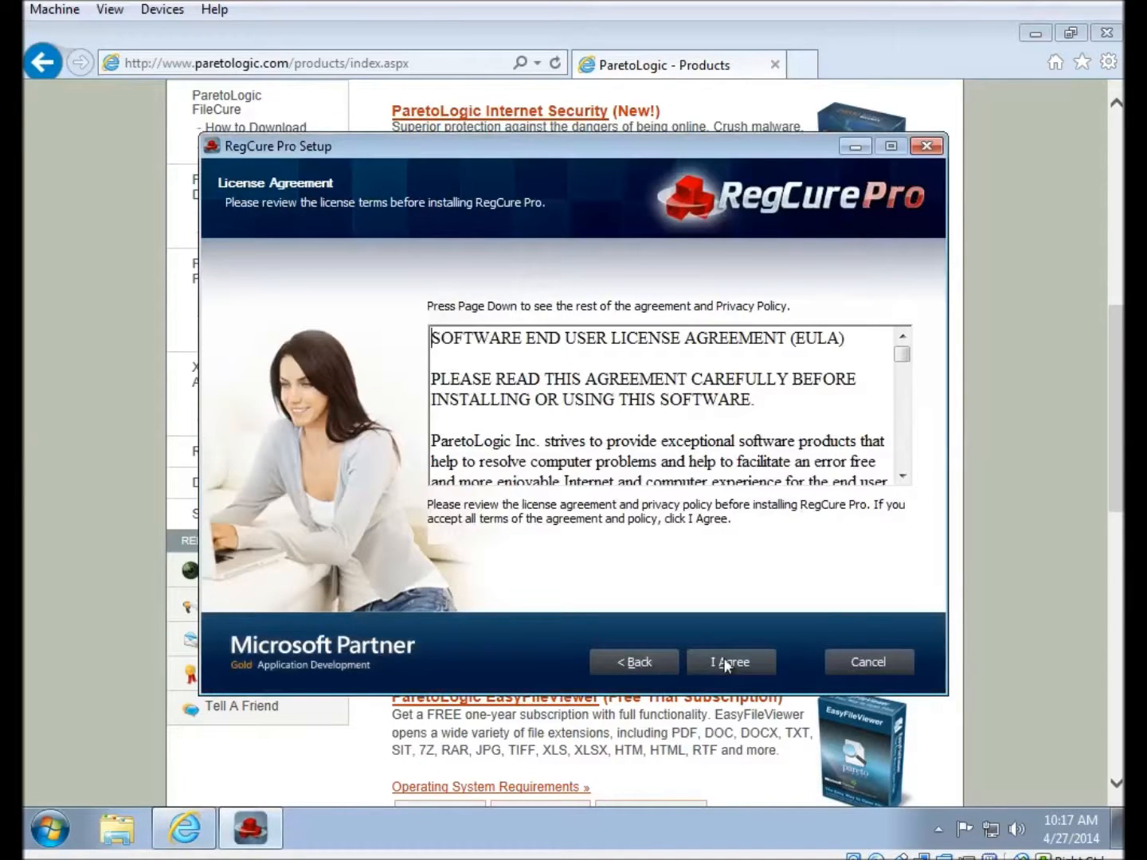
{"action": "left_click", "coordinate": [729, 661]}
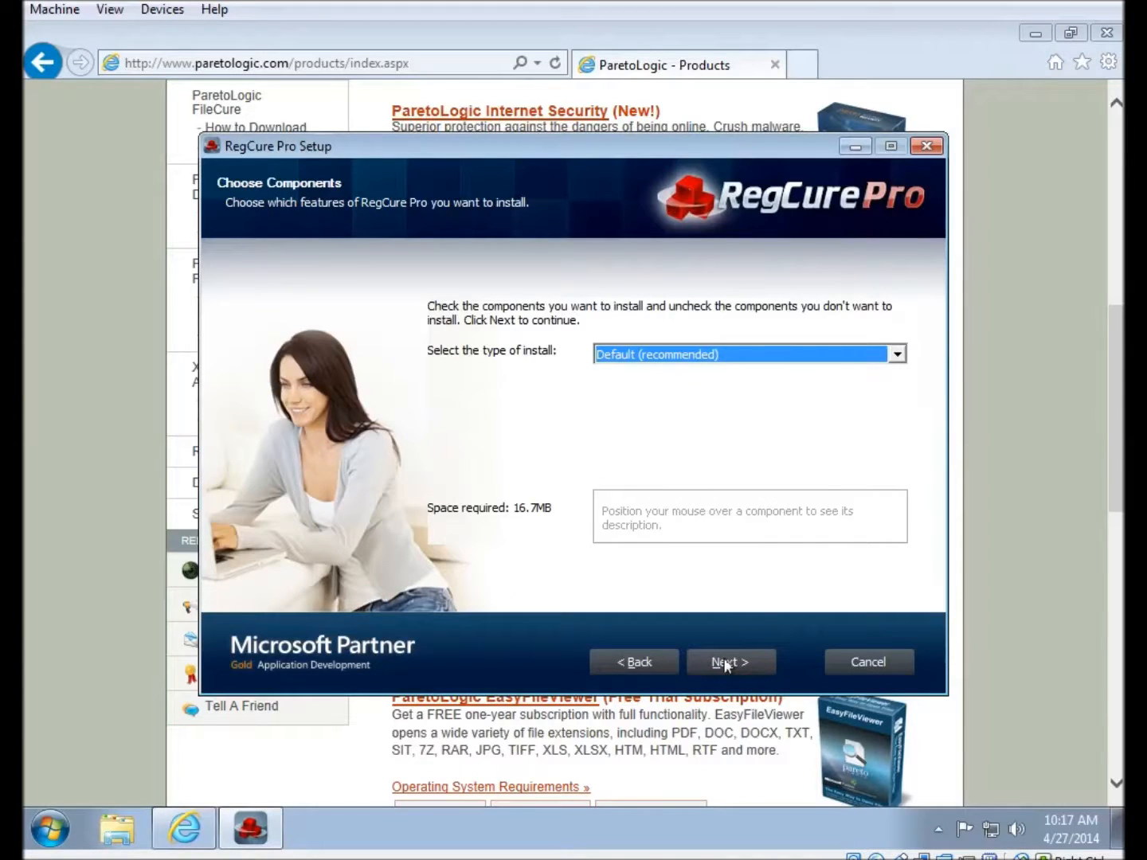
{"action": "left_click", "coordinate": [730, 662]}
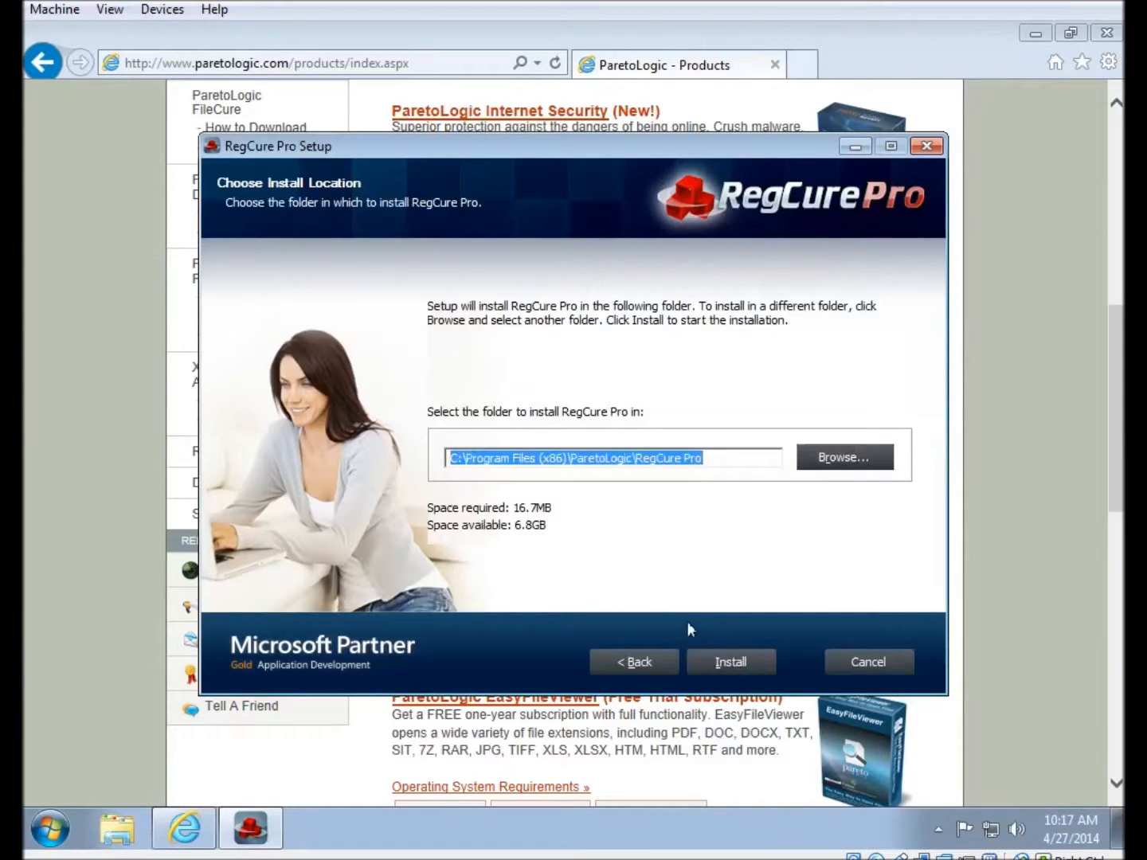
{"action": "mouse_move", "coordinate": [713, 643]}
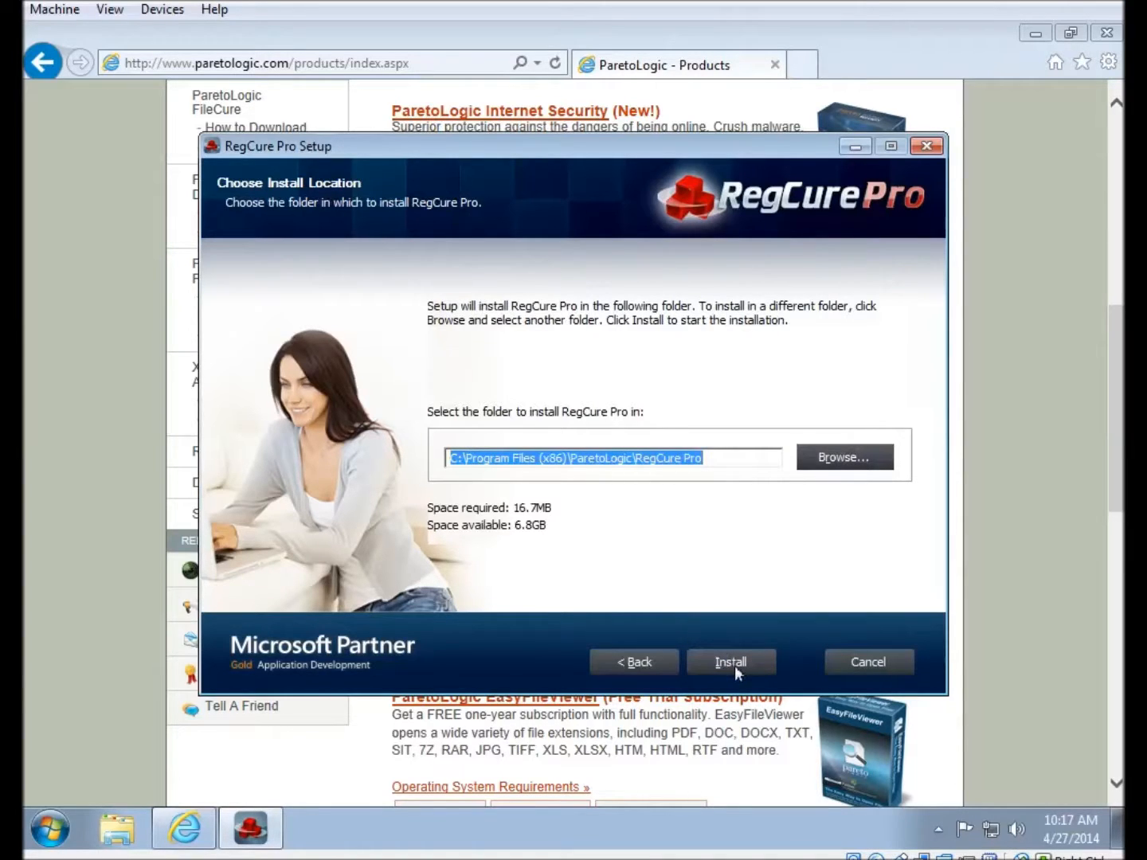
{"action": "left_click", "coordinate": [730, 661]}
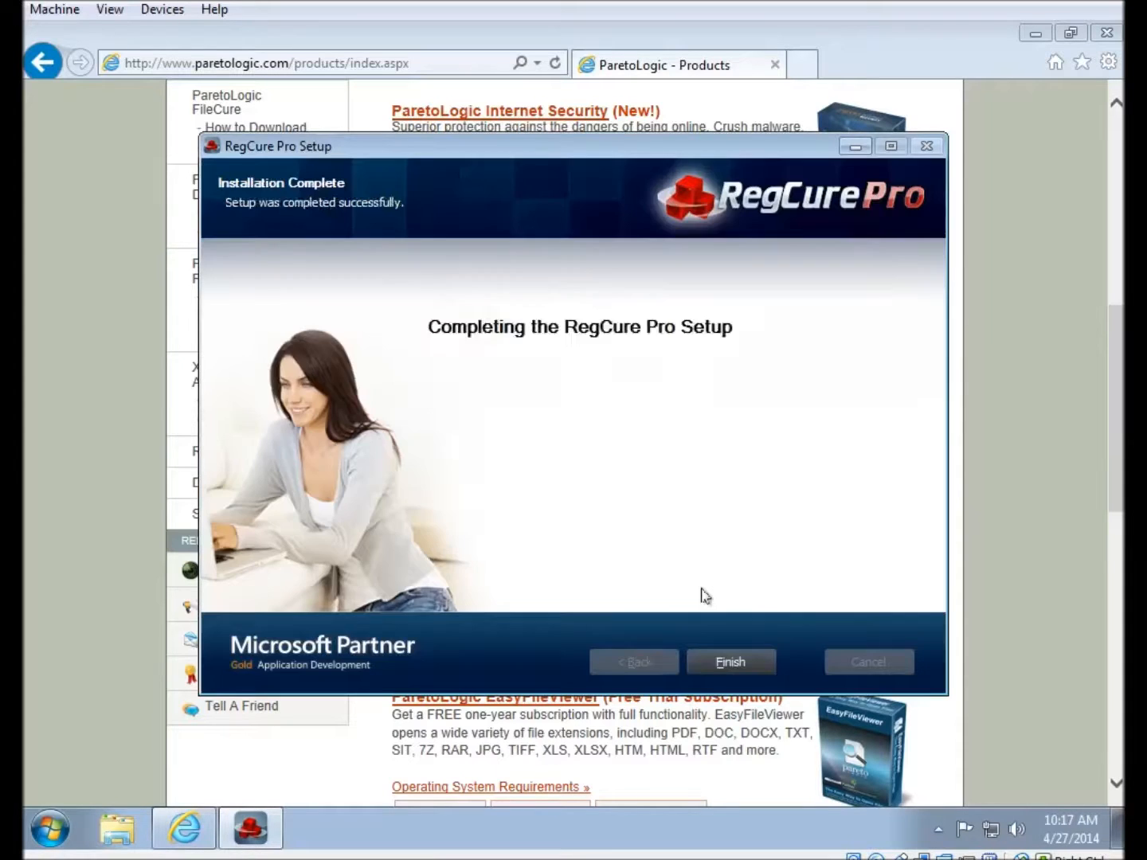
{"action": "left_click", "coordinate": [729, 661]}
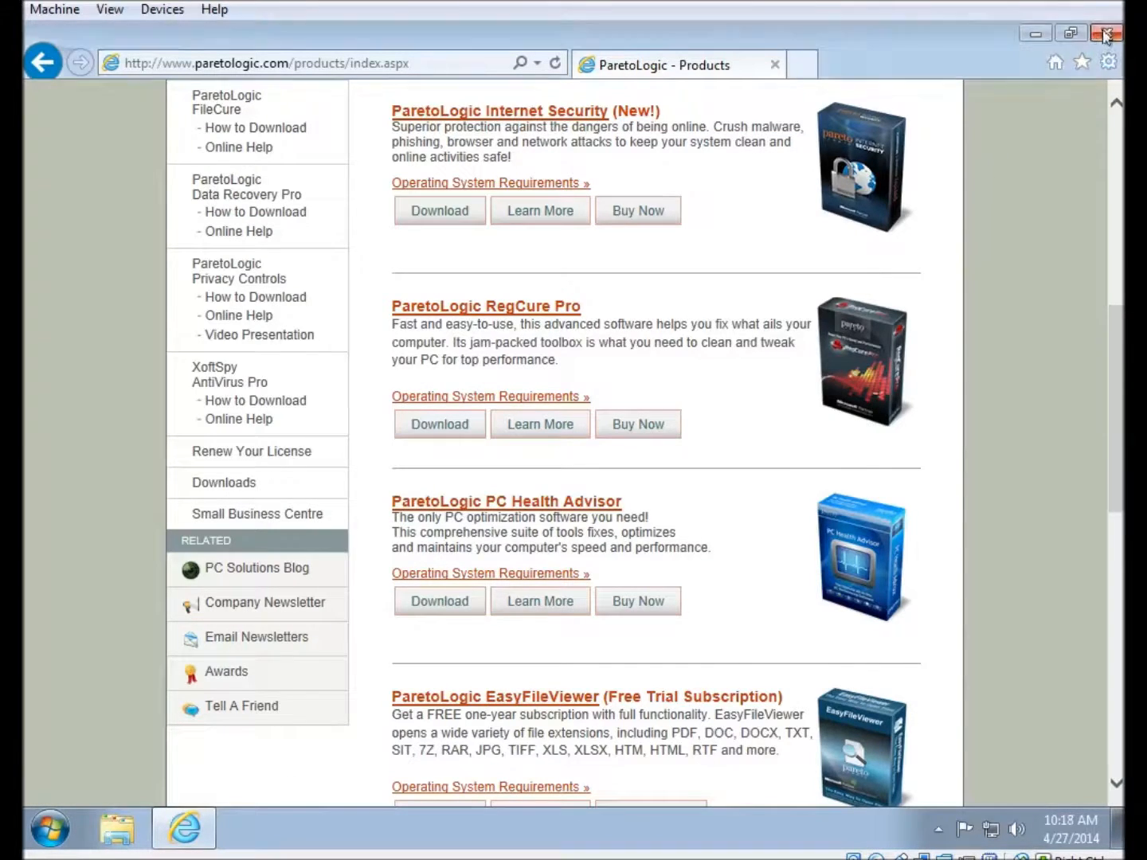
{"action": "left_click", "coordinate": [1106, 32]}
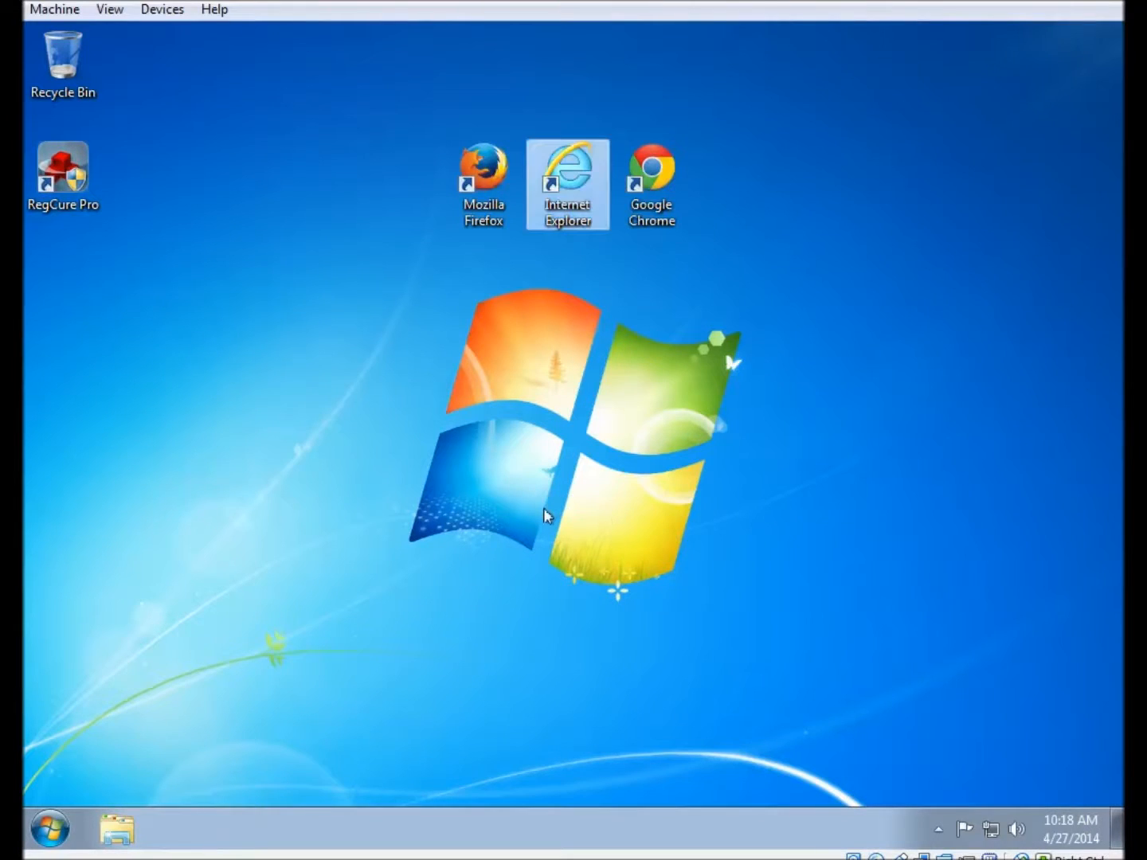
Step: Launch RegCure Pro from the desktop, run a PC scan, and view the Overview
{"action": "double_click", "coordinate": [63, 167]}
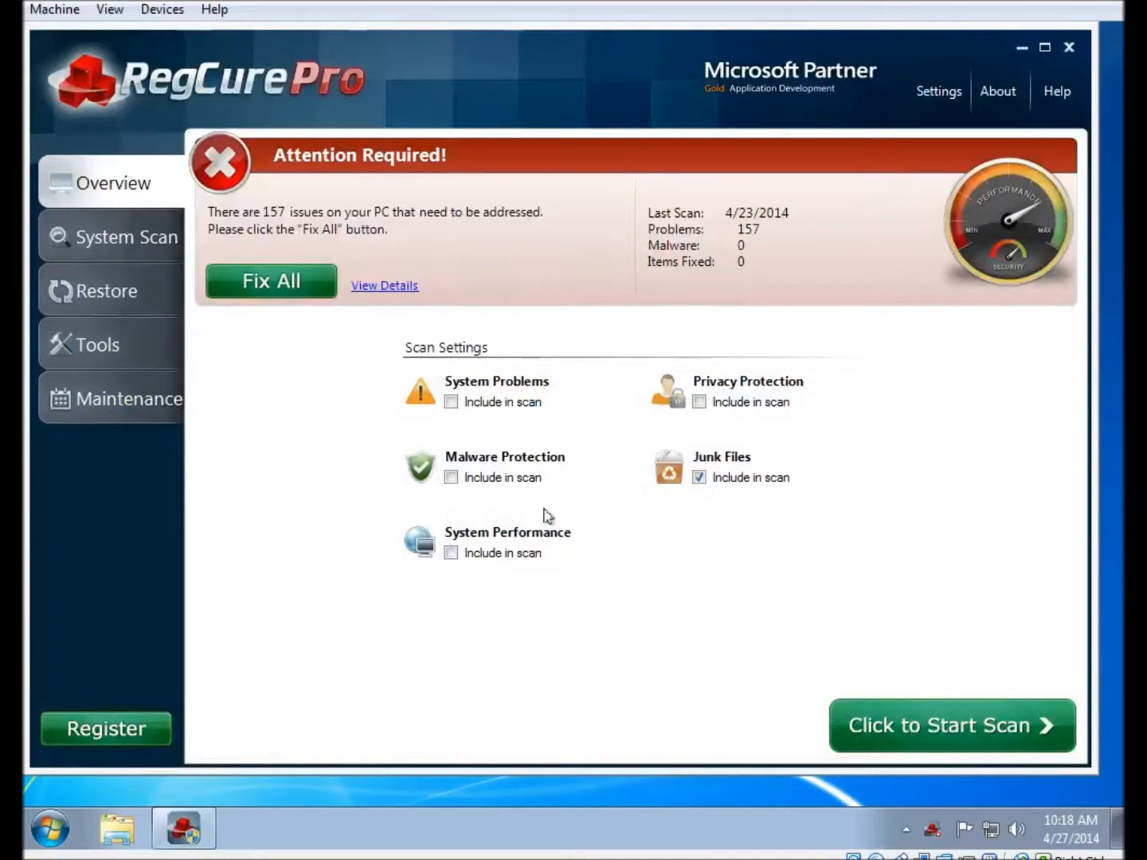
{"action": "left_click", "coordinate": [951, 724]}
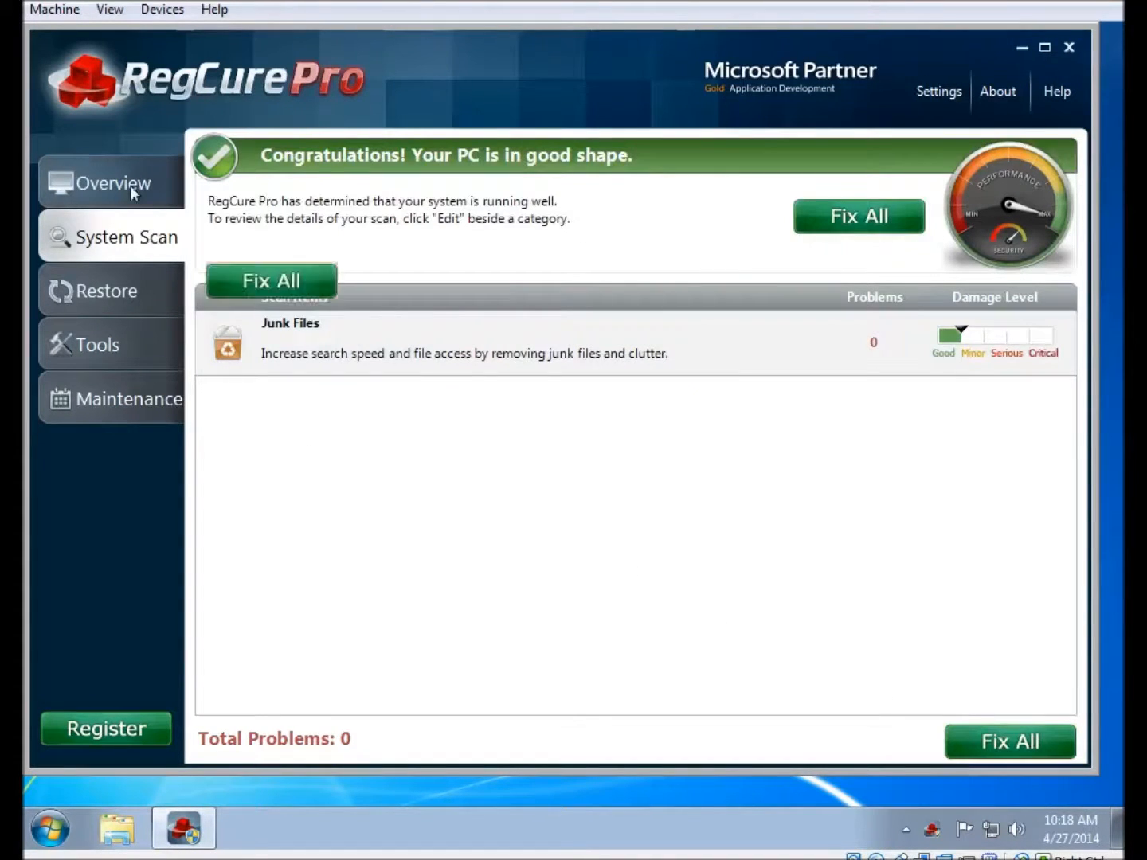
{"action": "left_click", "coordinate": [114, 182]}
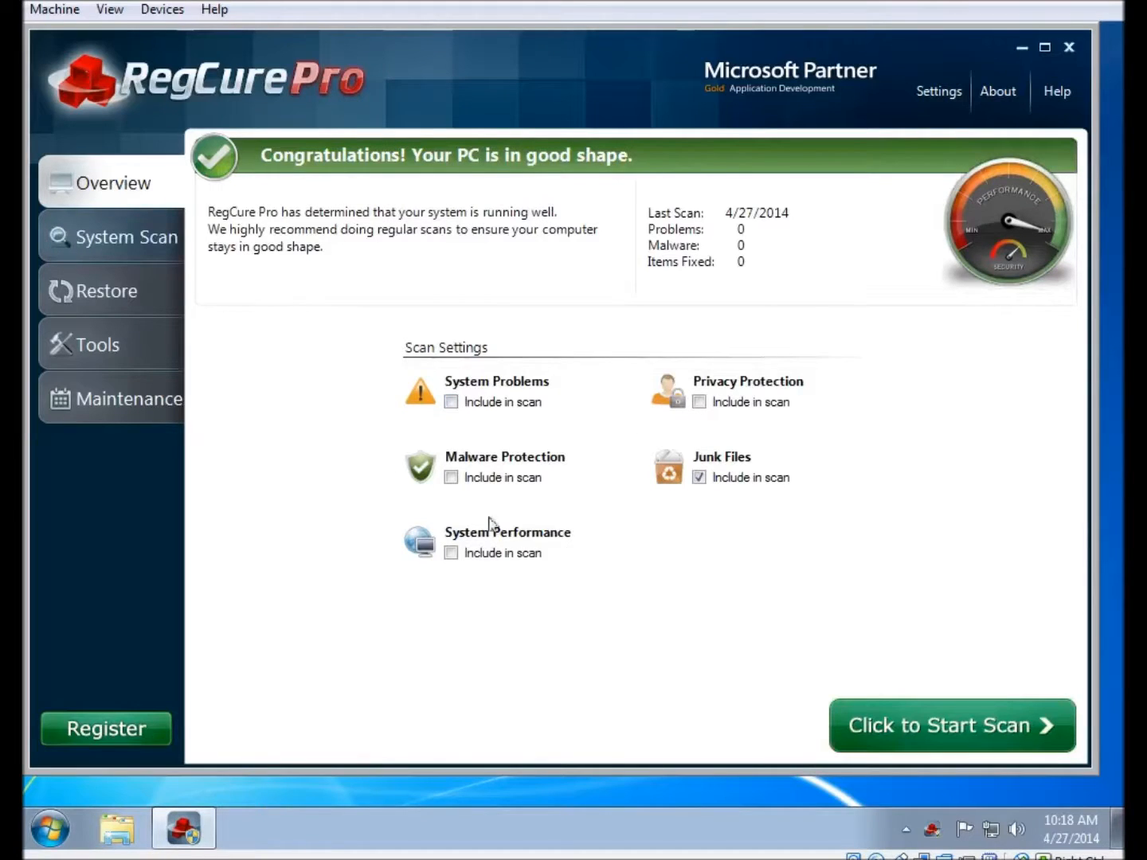
{"action": "left_click", "coordinate": [451, 401]}
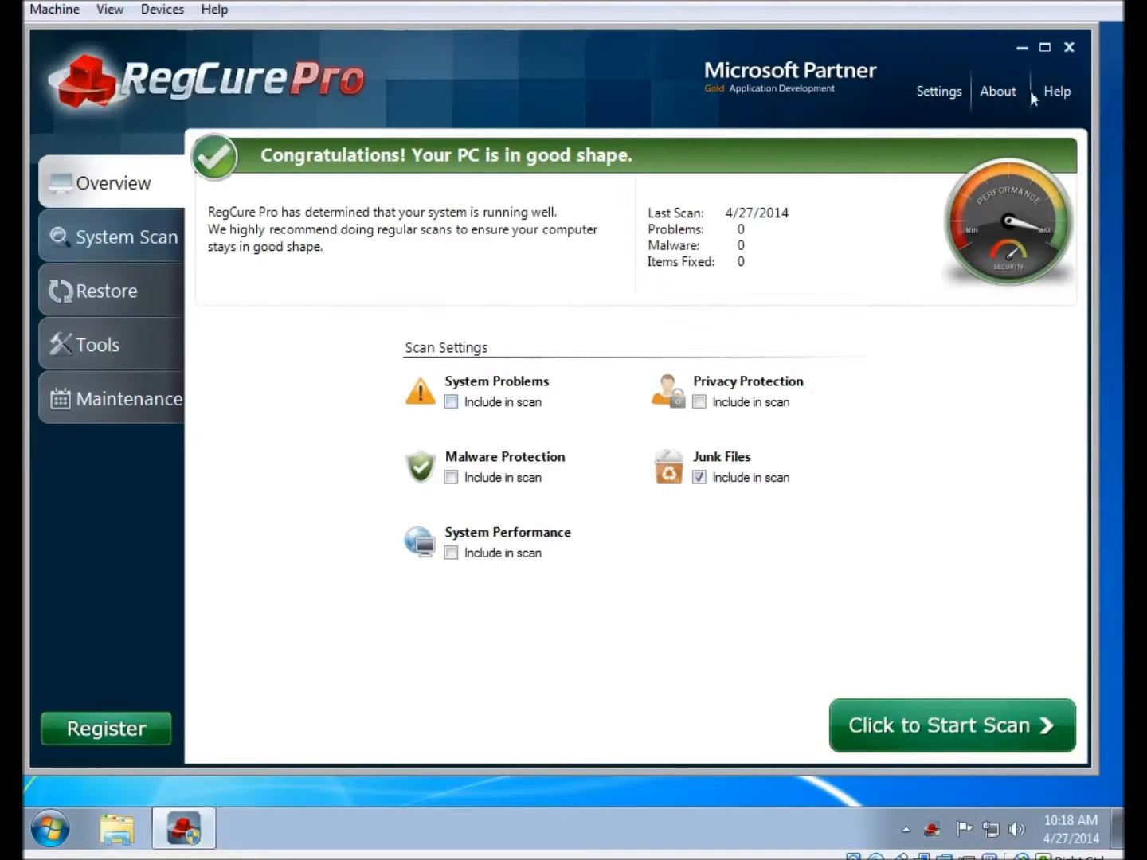
{"action": "left_click", "coordinate": [997, 91]}
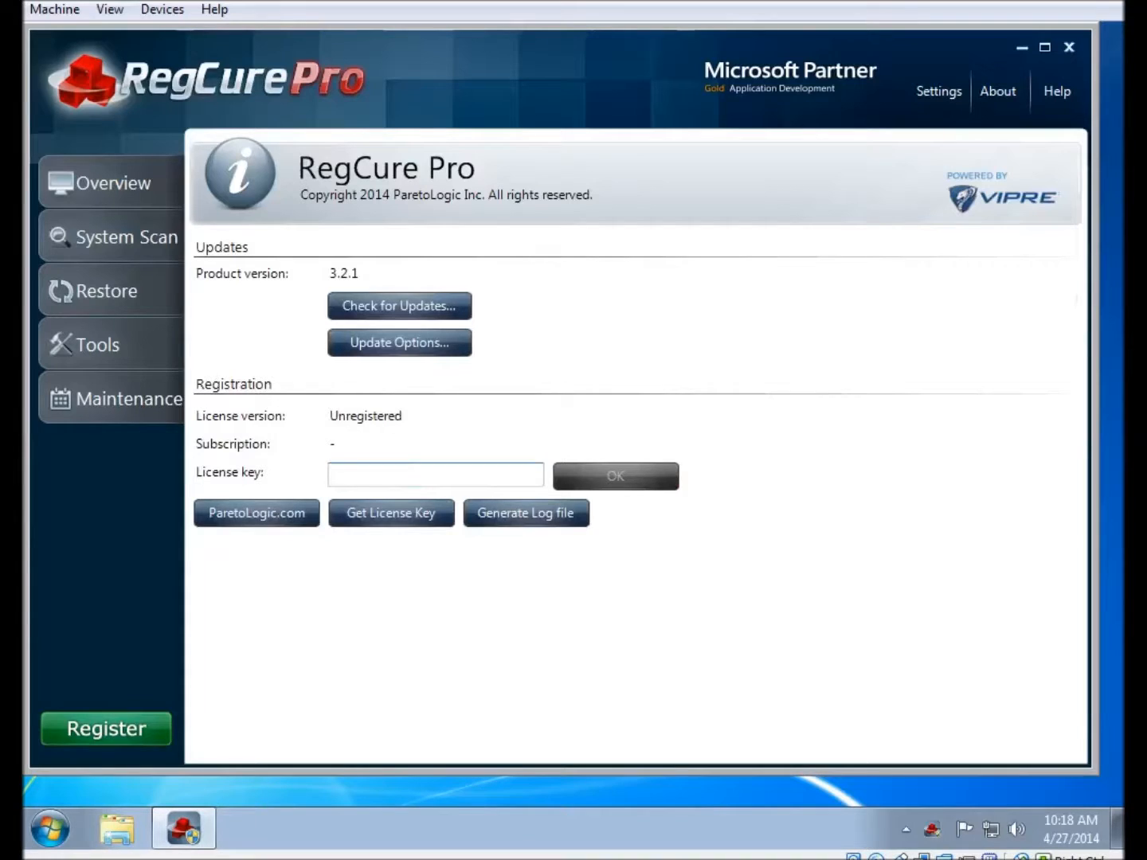
{"action": "left_click", "coordinate": [390, 512]}
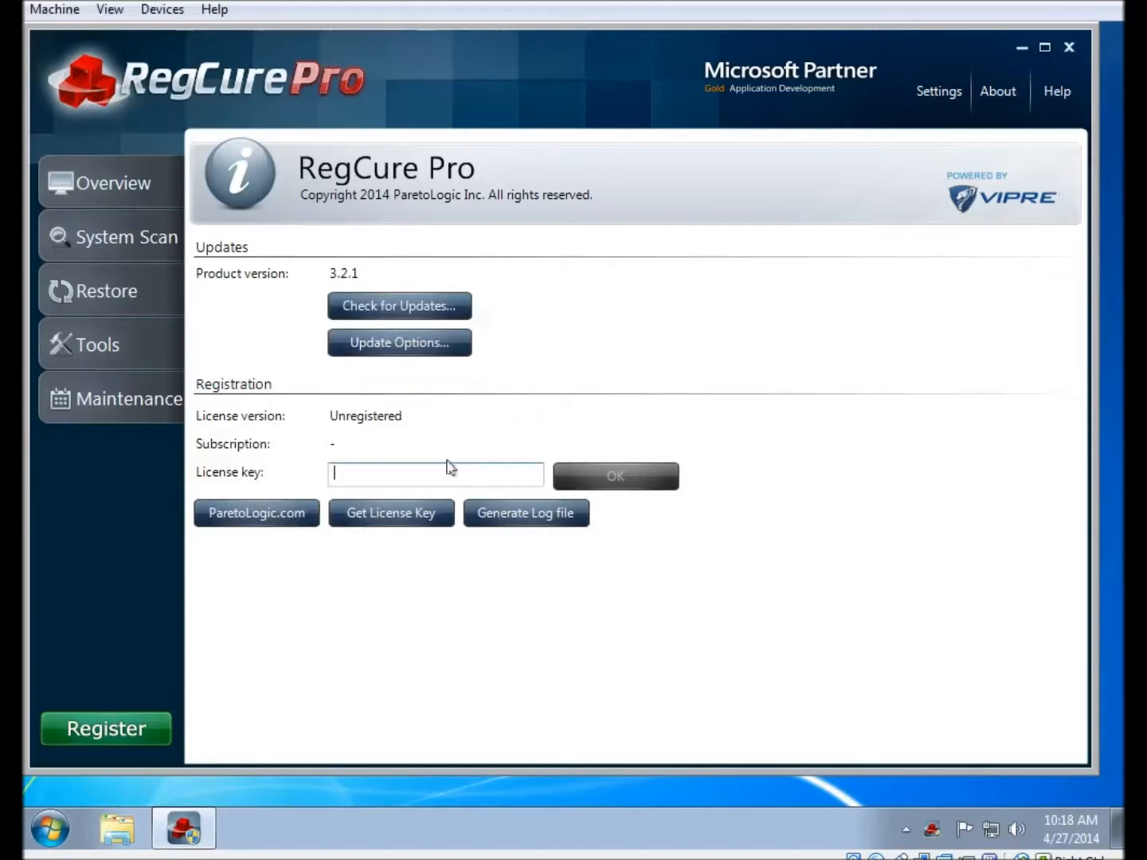
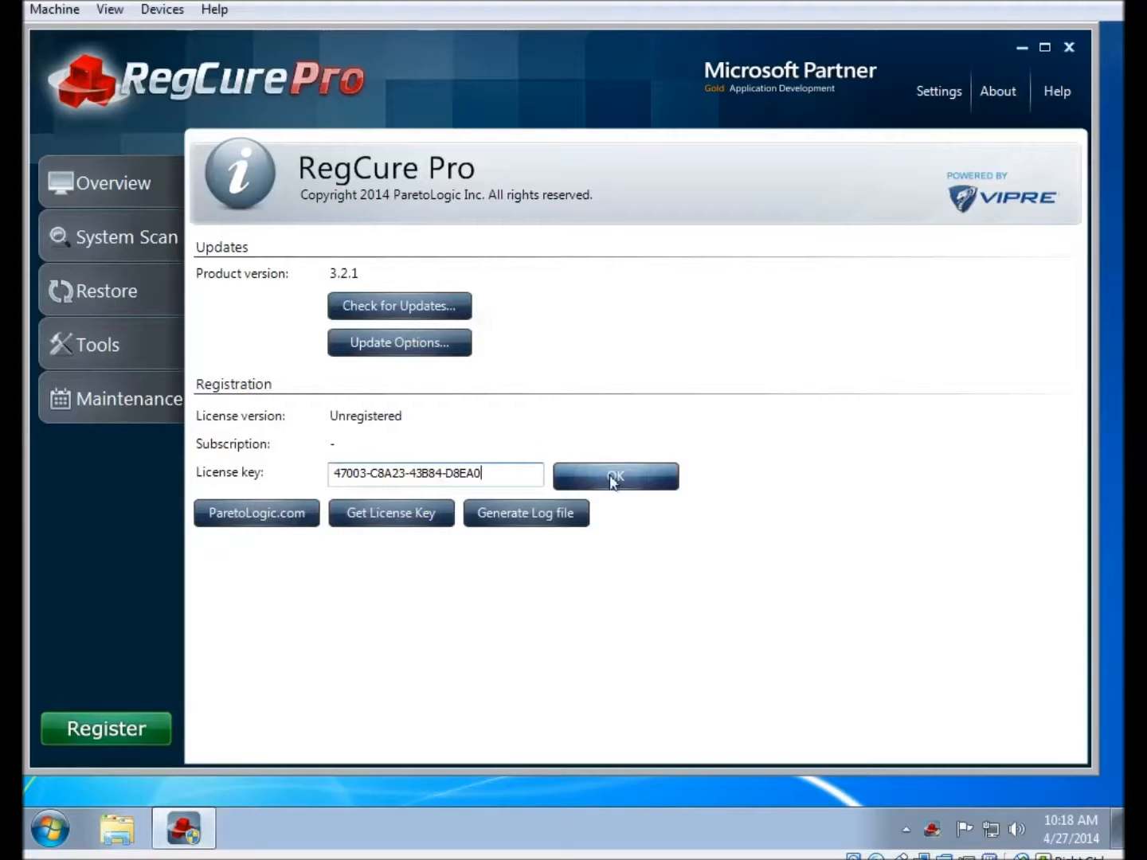
{"action": "left_click", "coordinate": [615, 475]}
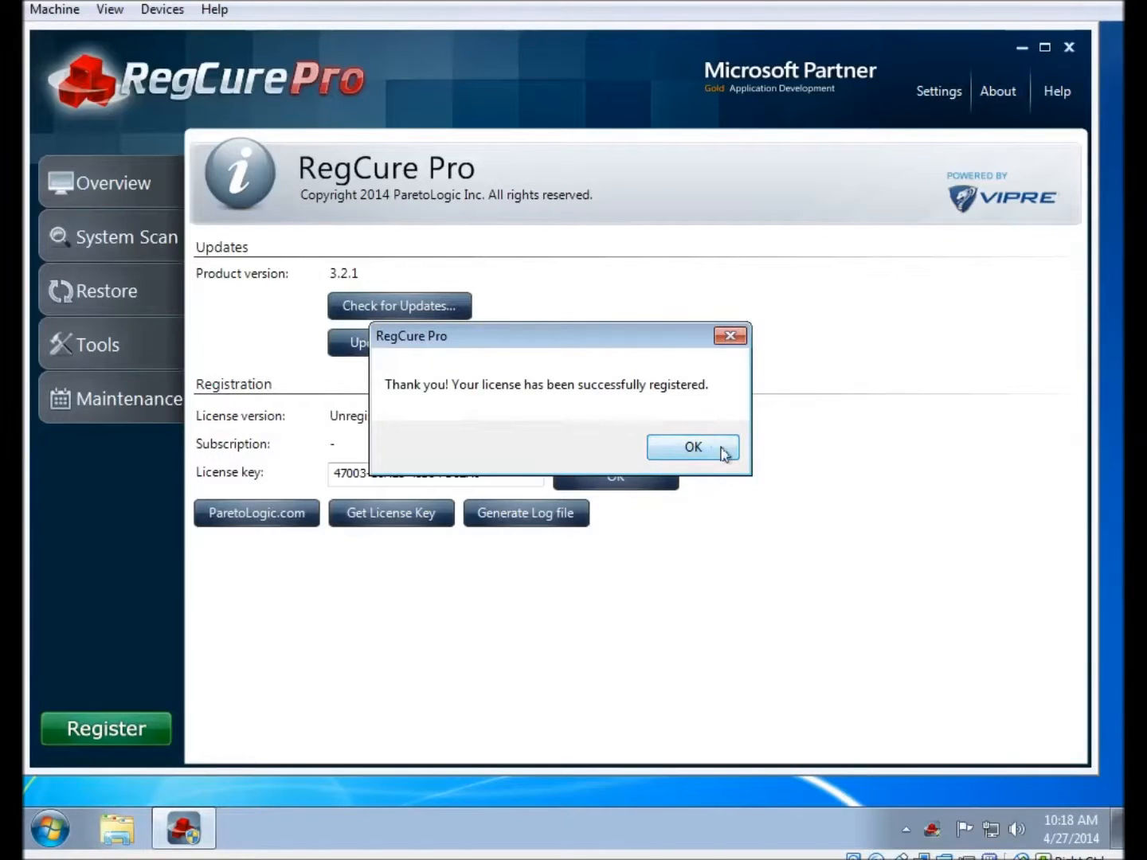
Step: Confirm registration through 10/27/2014 and include Privacy Protection in scans on Overview
{"action": "left_click", "coordinate": [691, 446]}
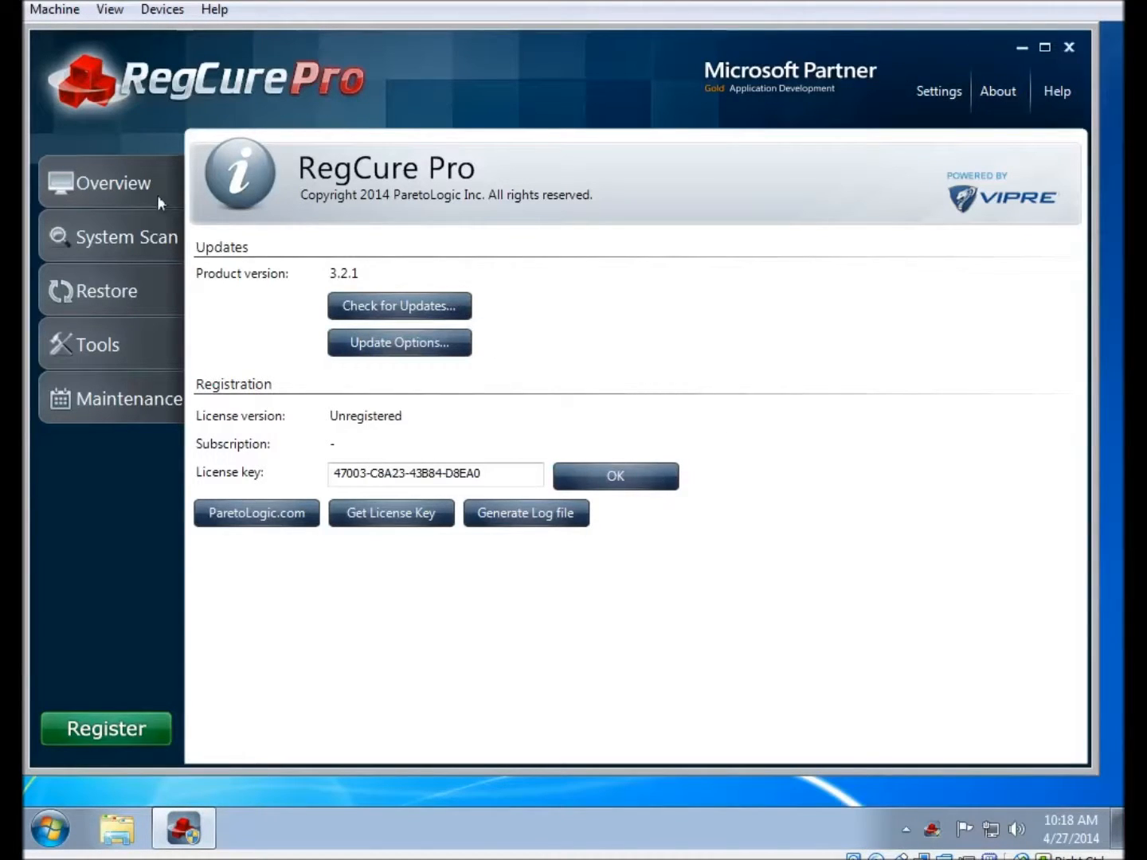
{"action": "left_click", "coordinate": [615, 475]}
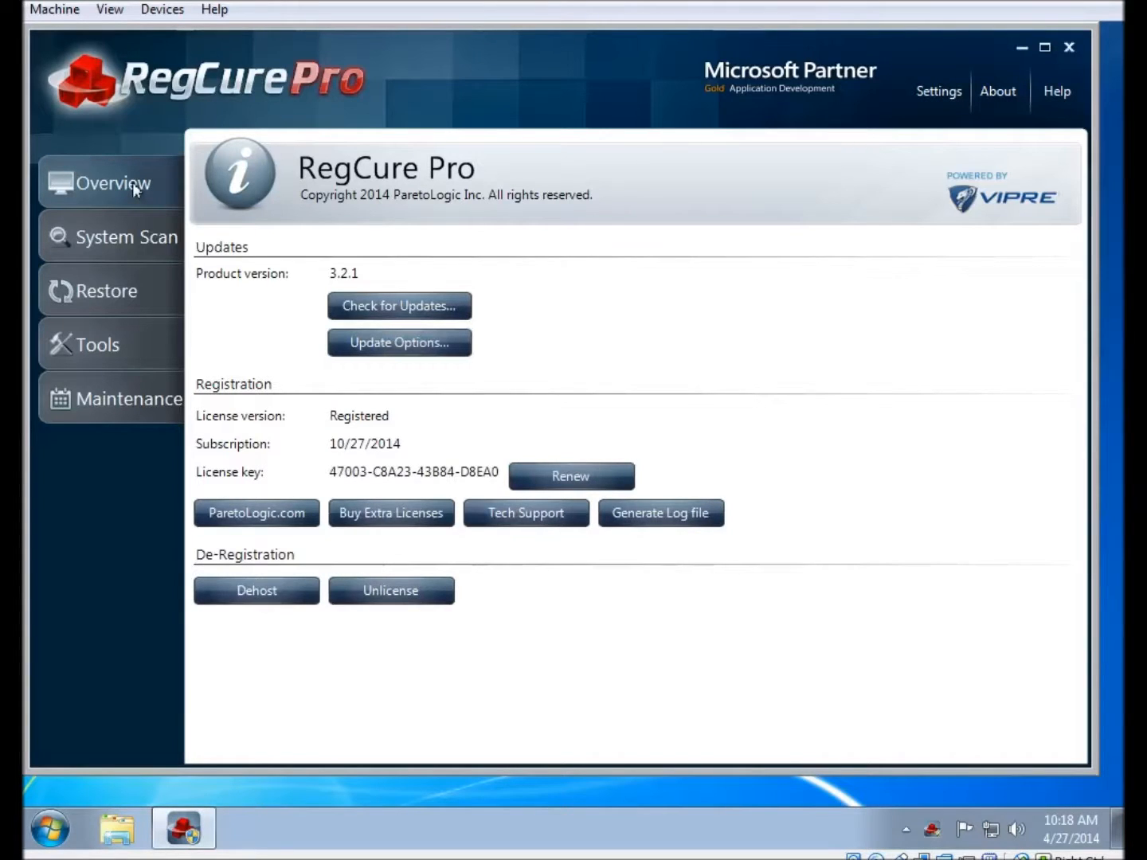
{"action": "mouse_move", "coordinate": [317, 500]}
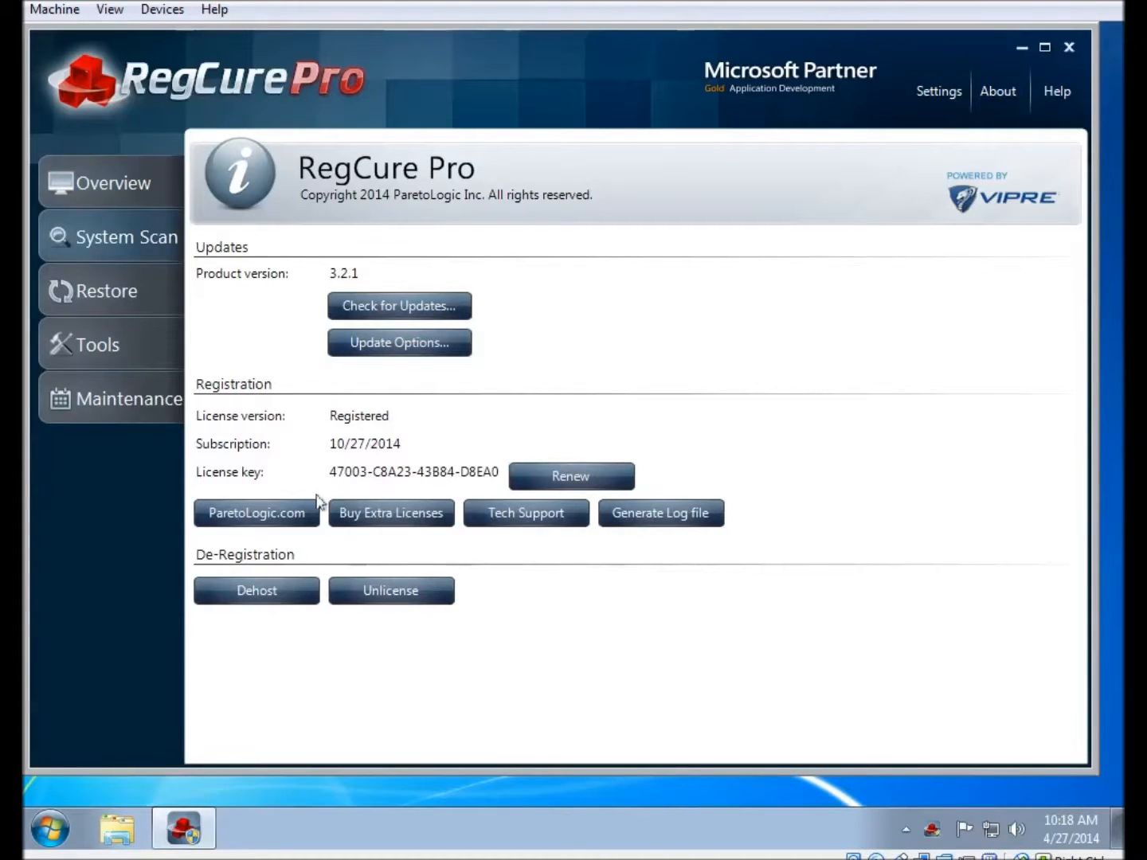
{"action": "mouse_move", "coordinate": [496, 289]}
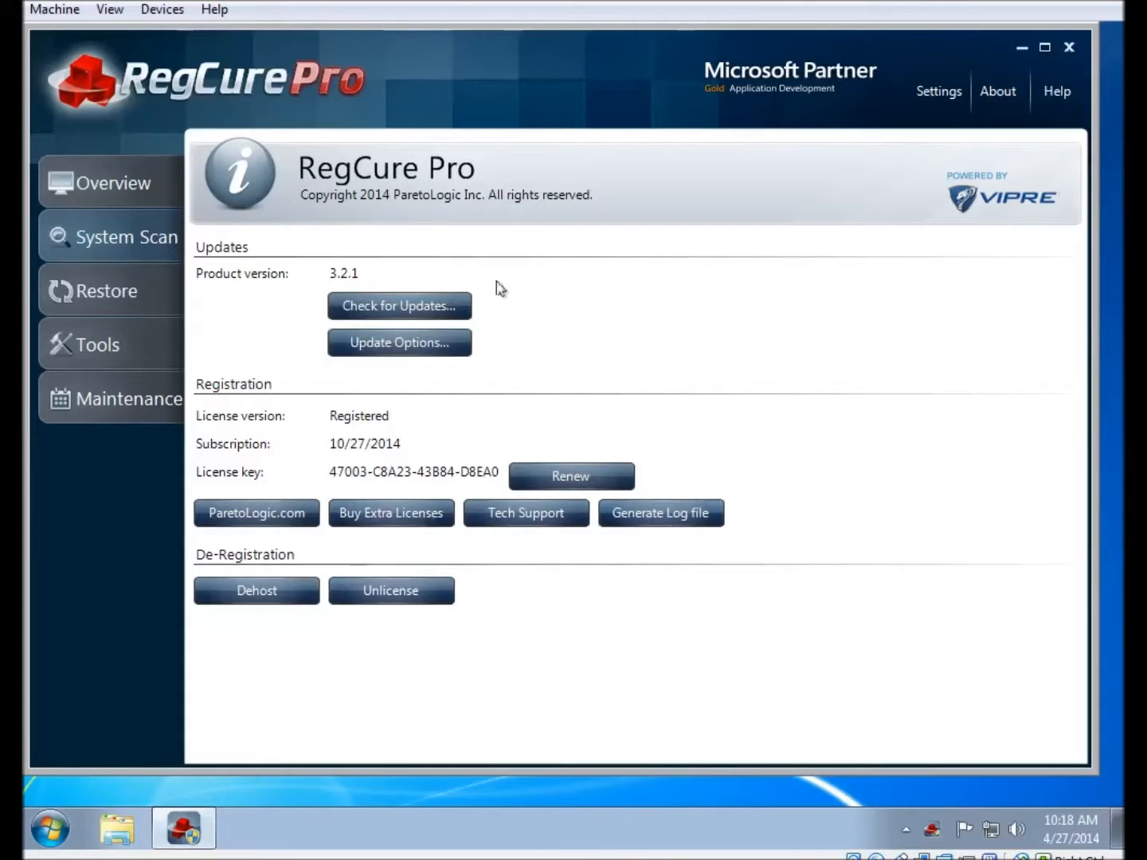
{"action": "left_click", "coordinate": [114, 182]}
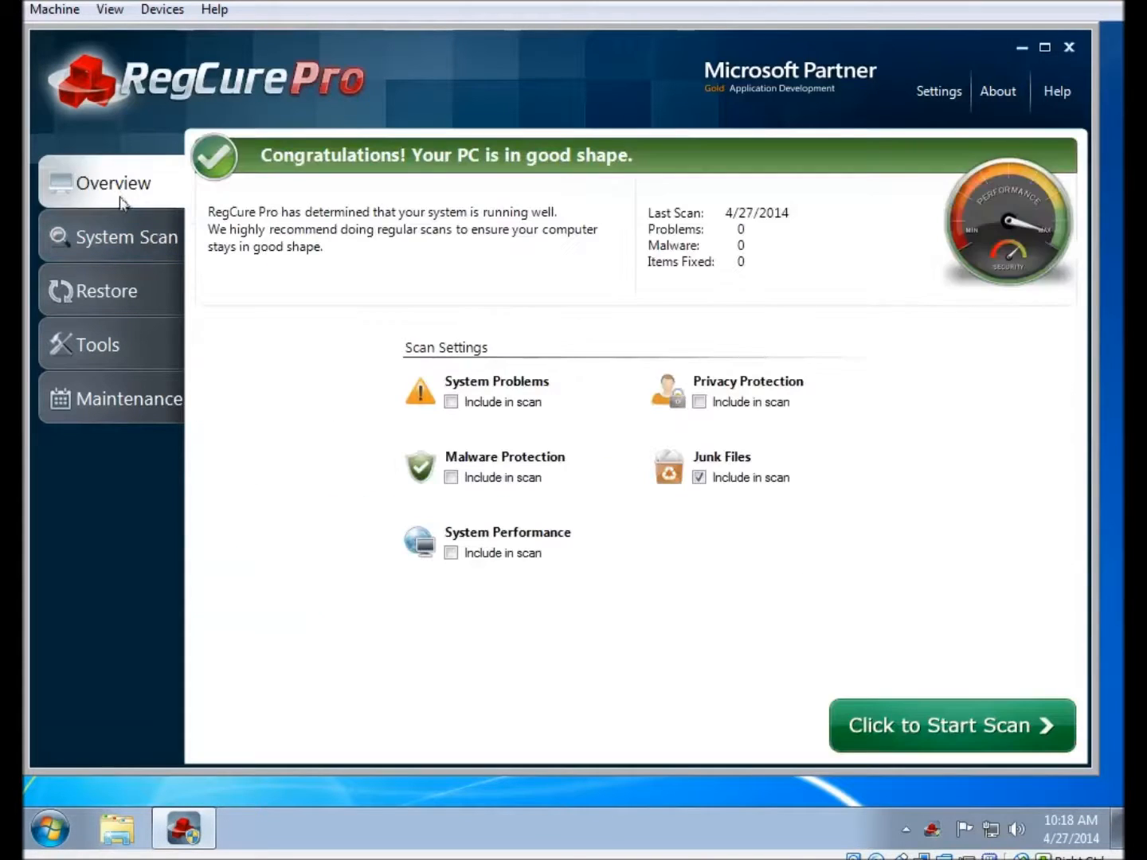
{"action": "left_click", "coordinate": [699, 401]}
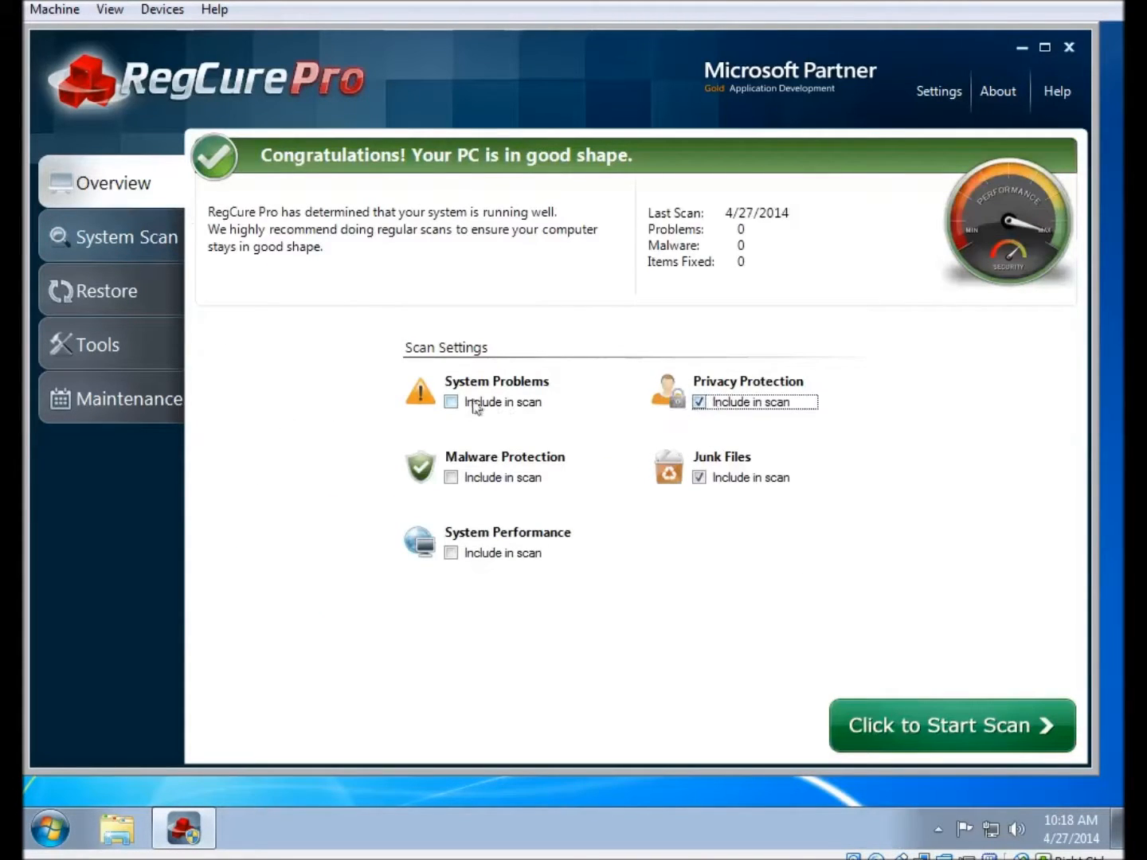